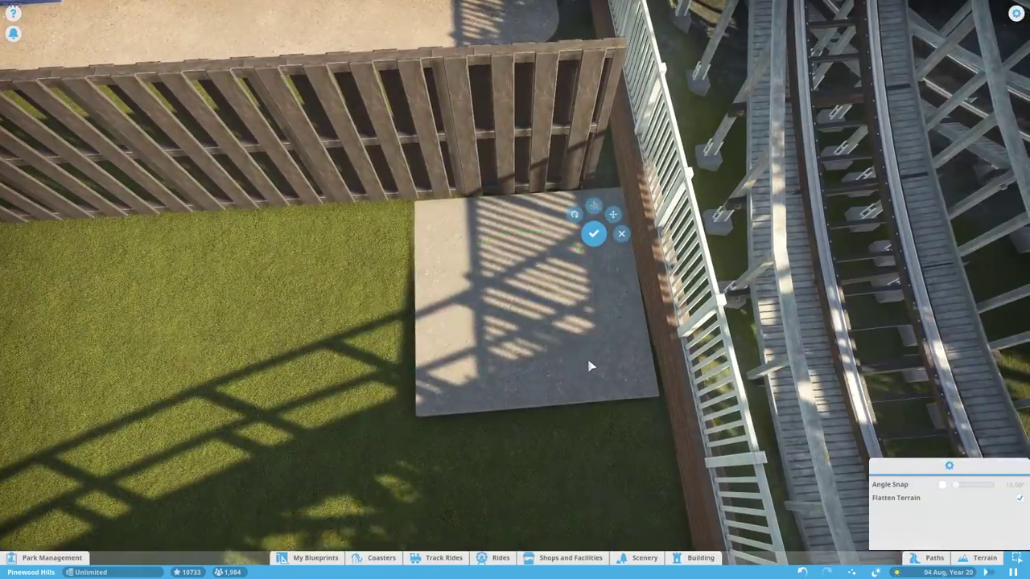
# Confirm the paved square beside the fences, then select the pier's carnival fencing scenery group
pyautogui.click(594, 233)
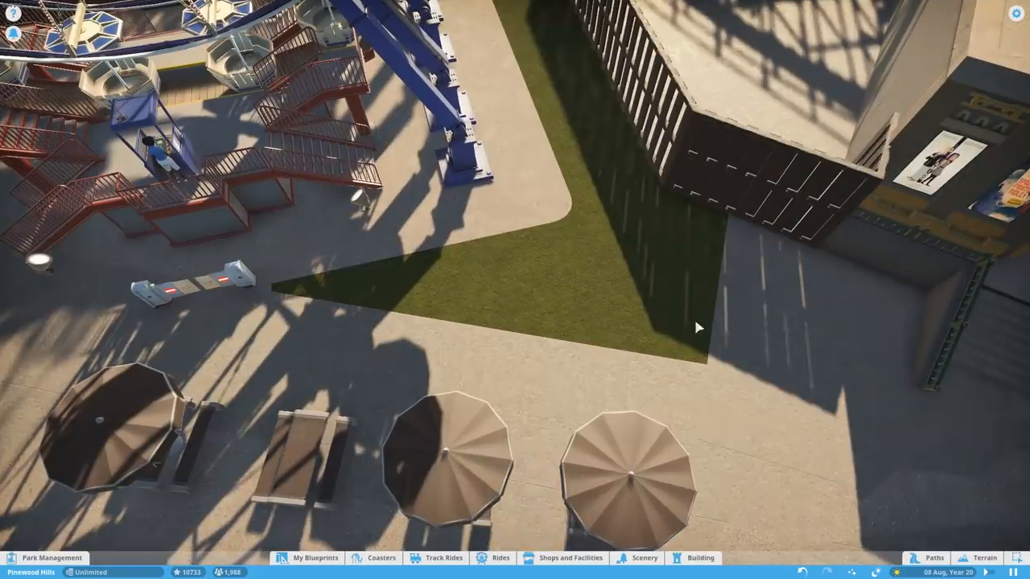
pyautogui.click(644, 557)
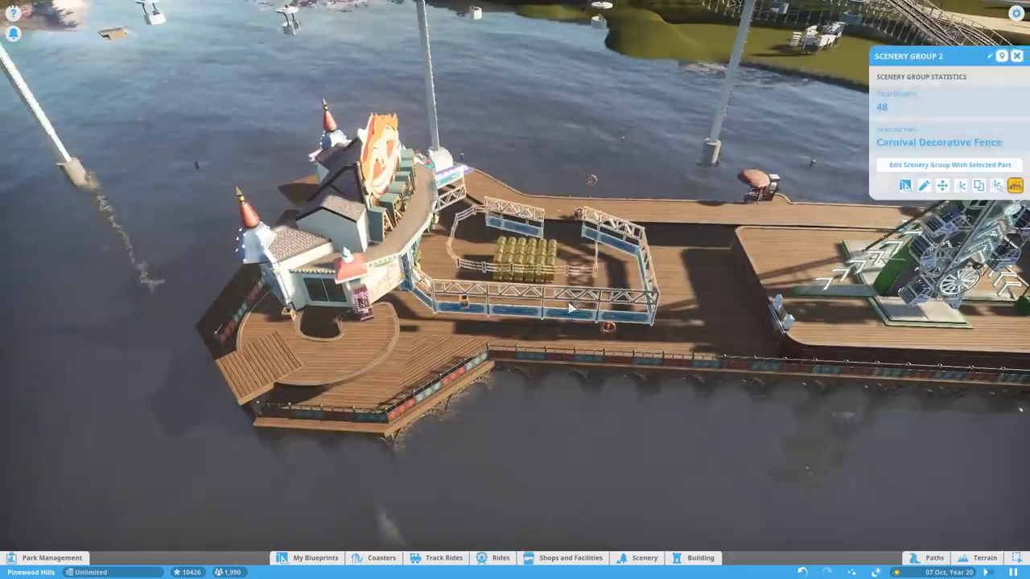
# Pick a flat ride from the Rides browser and move it onto the centre of the pier deck
pyautogui.click(499, 557)
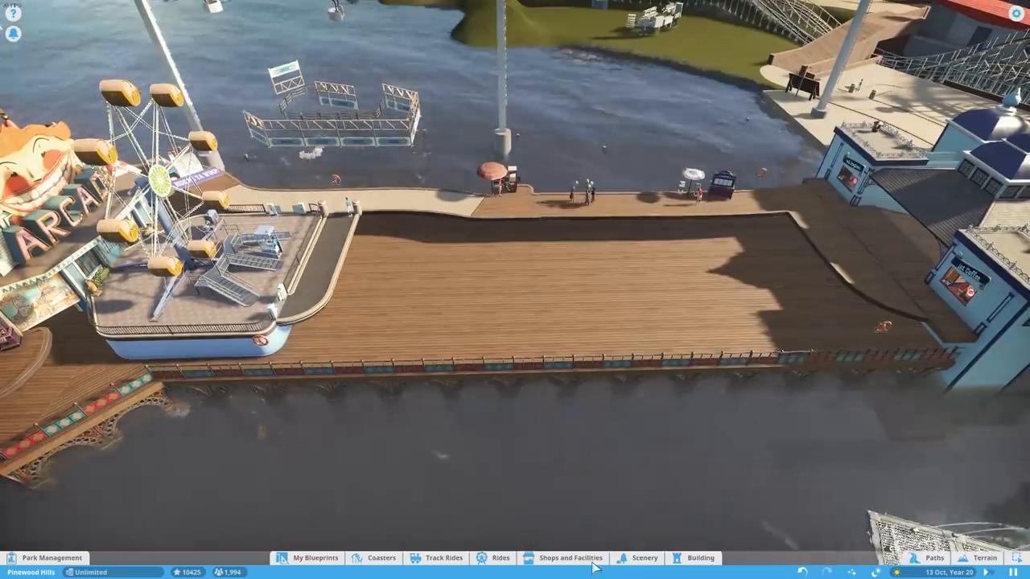
pyautogui.click(500, 557)
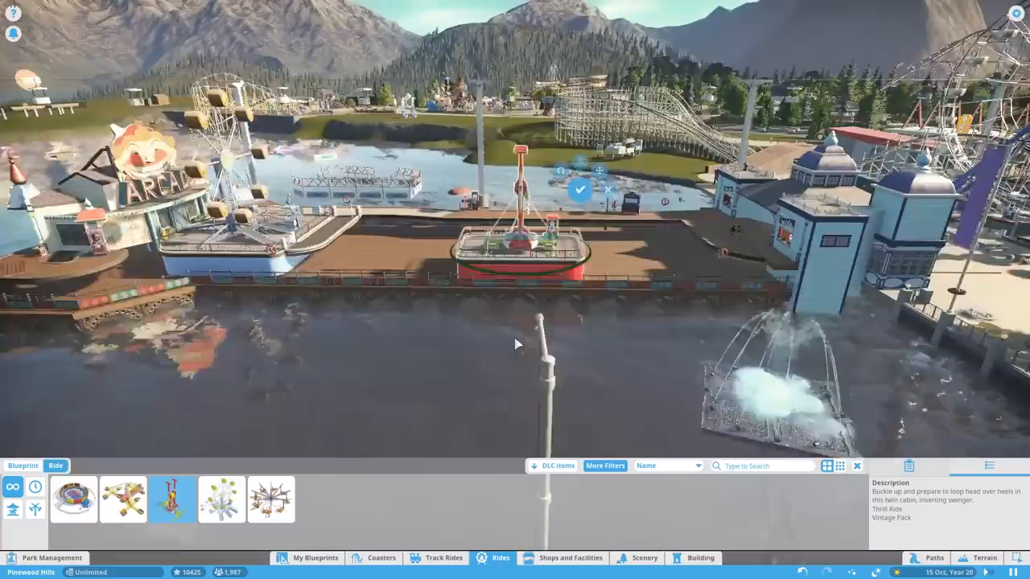
# Confirm the swinging flat ride's placement on the pier deck with its entrance booth
pyautogui.click(934, 557)
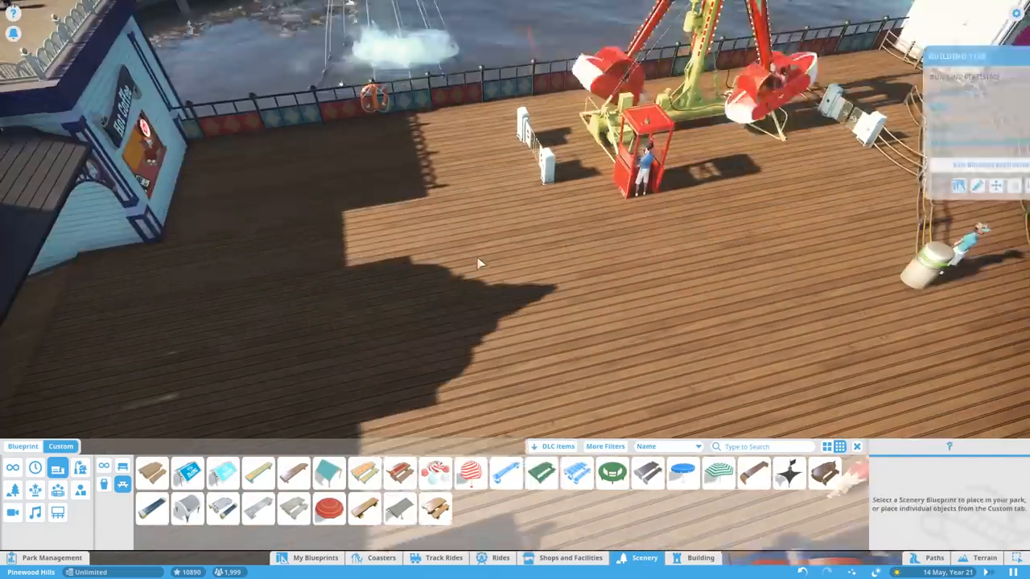
# Place a Custom scenery decoration on the pier deck near the swinging ride
pyautogui.click(611, 474)
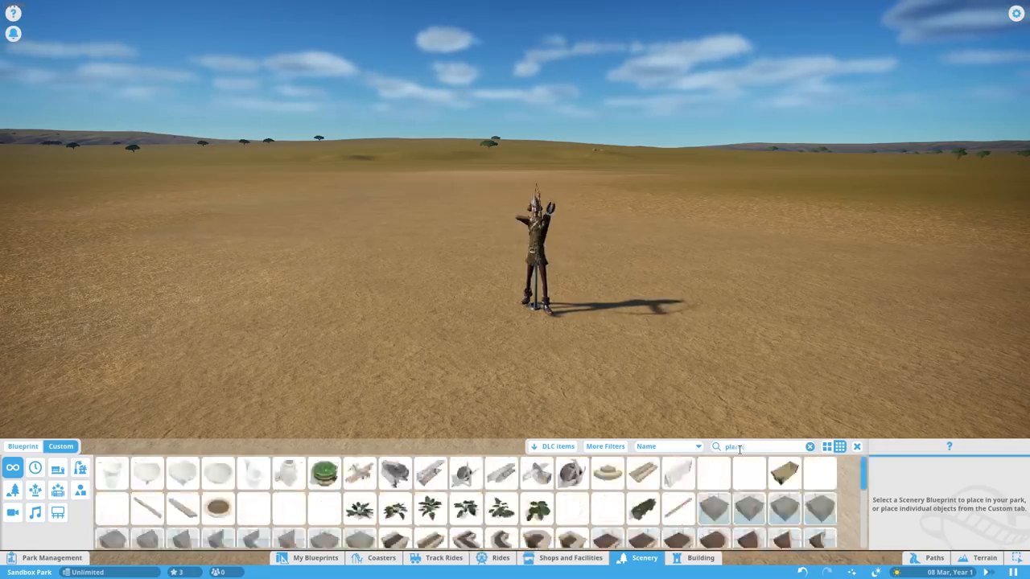
# Search 'wood', drag a piece into the scene and set down two lit scaffold pieces
pyautogui.write('wood')
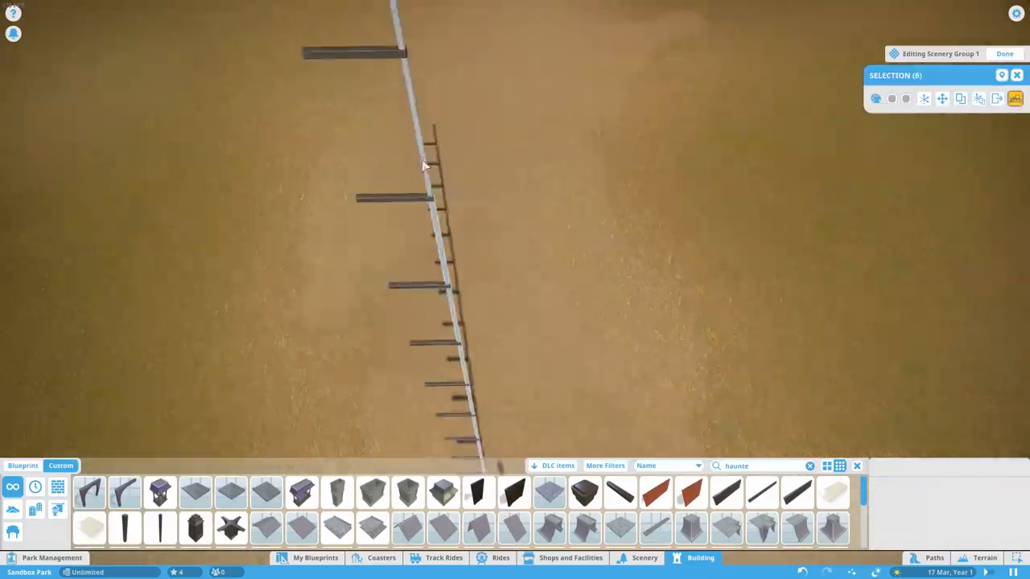
pyautogui.moveTo(410, 116); pyautogui.dragTo(499, 394)
pyautogui.write('light')
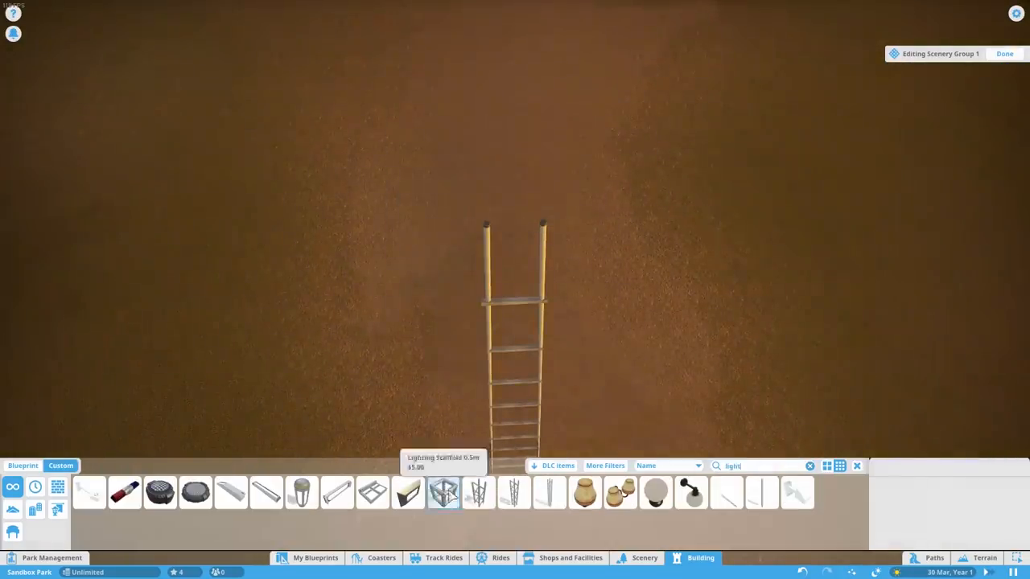
pyautogui.click(479, 493)
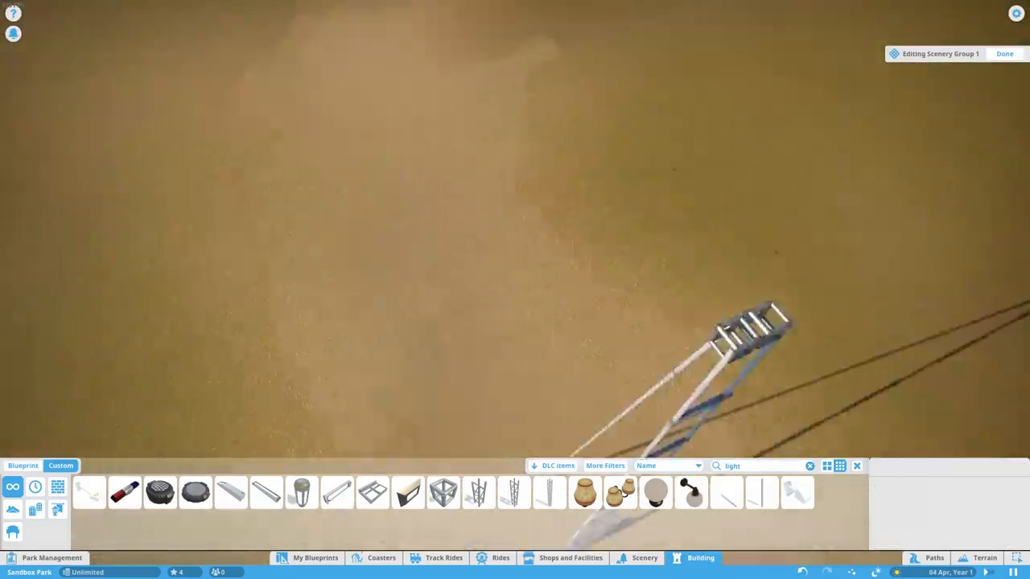
pyautogui.click(514, 492)
pyautogui.write('haunted')
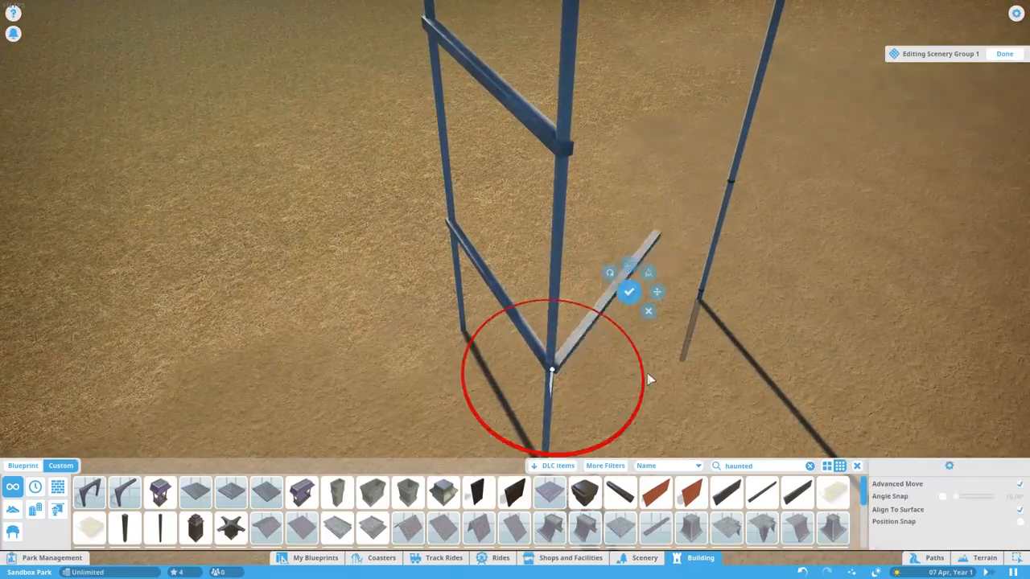
# Attach a new beam at the frame's base and fix an angled brace onto it
pyautogui.click(630, 291)
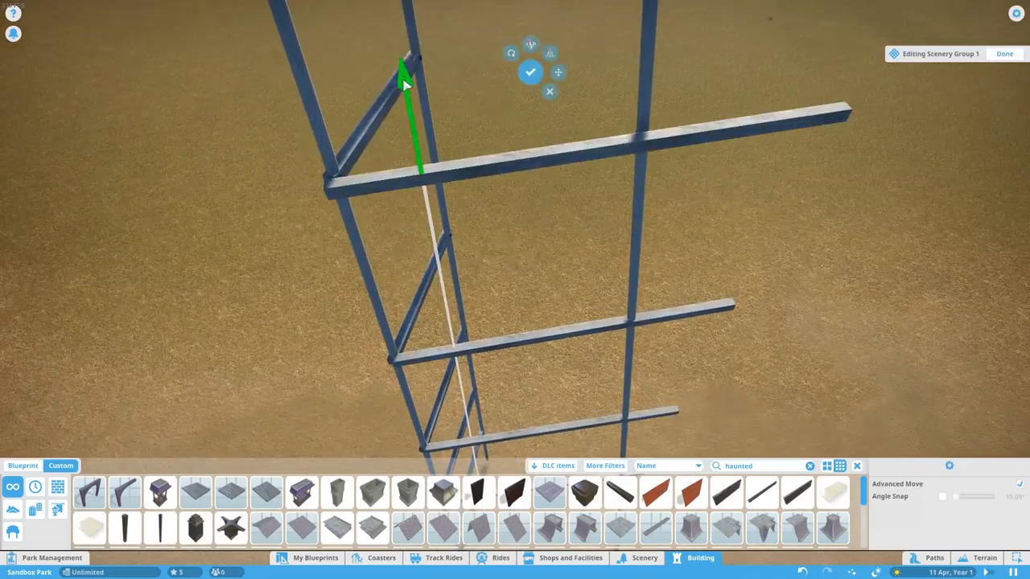
pyautogui.click(551, 52)
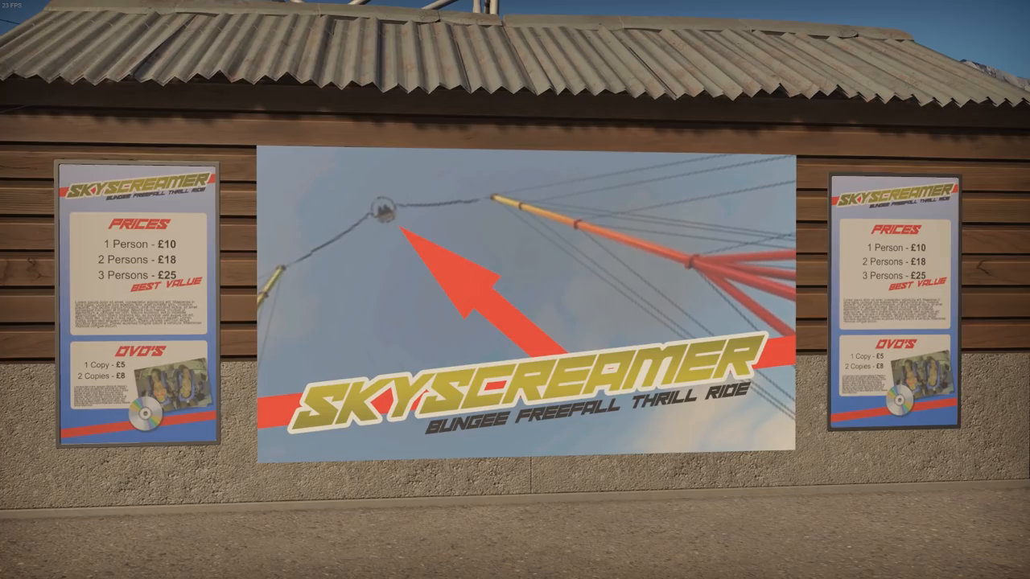
pyautogui.moveTo(515, 290)
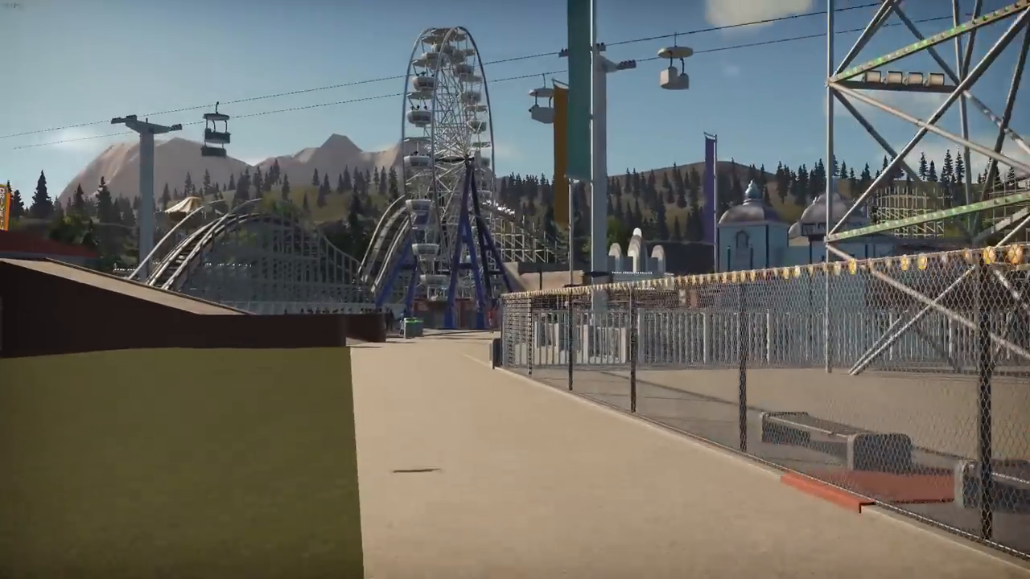
pyautogui.moveTo(515, 290)
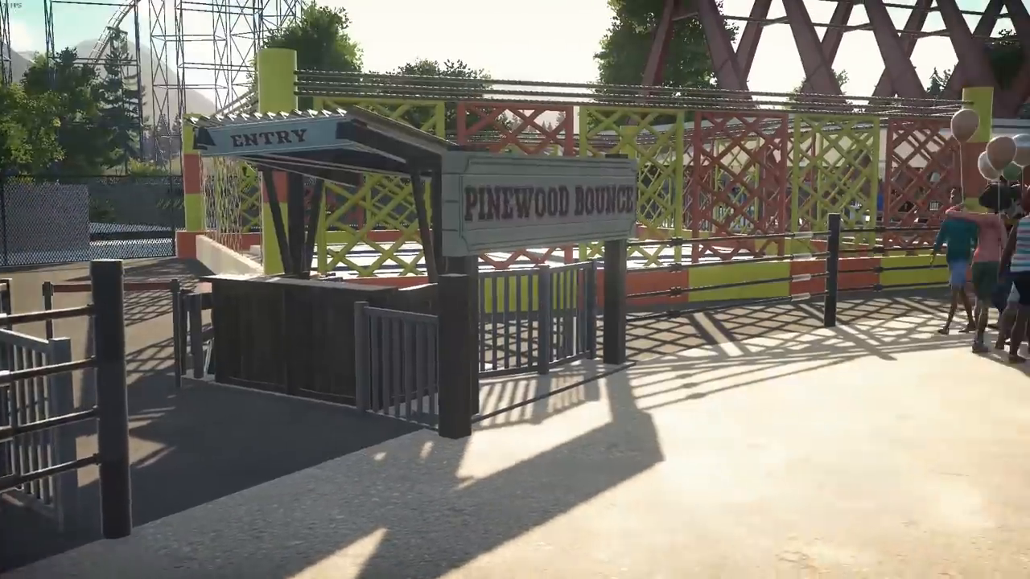
pyautogui.moveTo(515, 289)
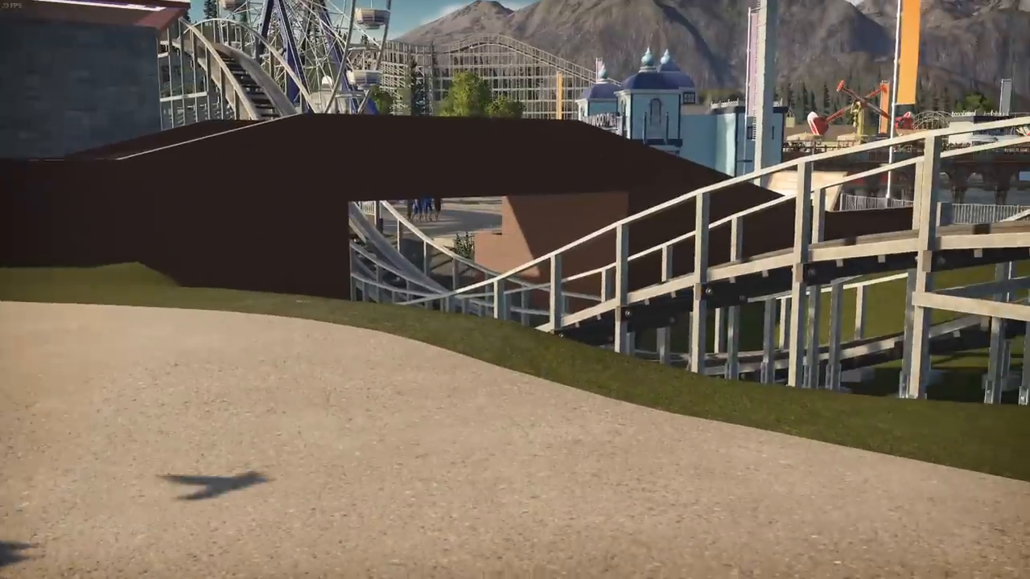